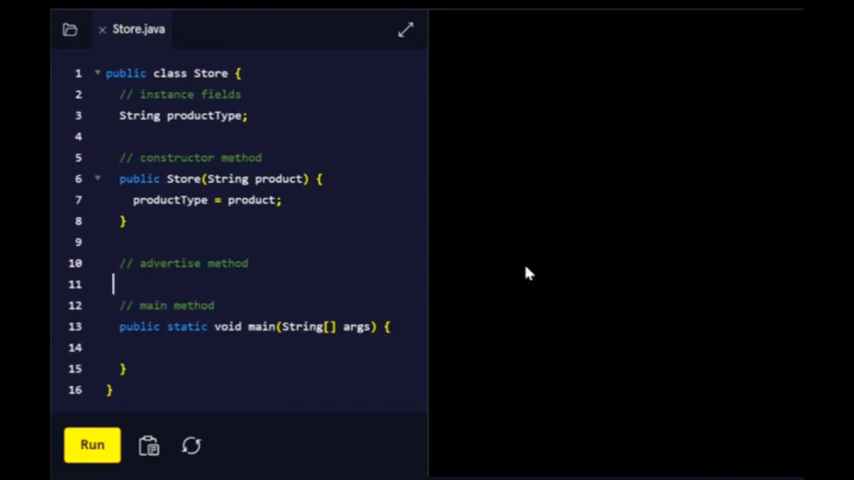
Step: Write the empty public void advertise() method signature and braces in Store.java
{"action": "type", "text": "pu"}
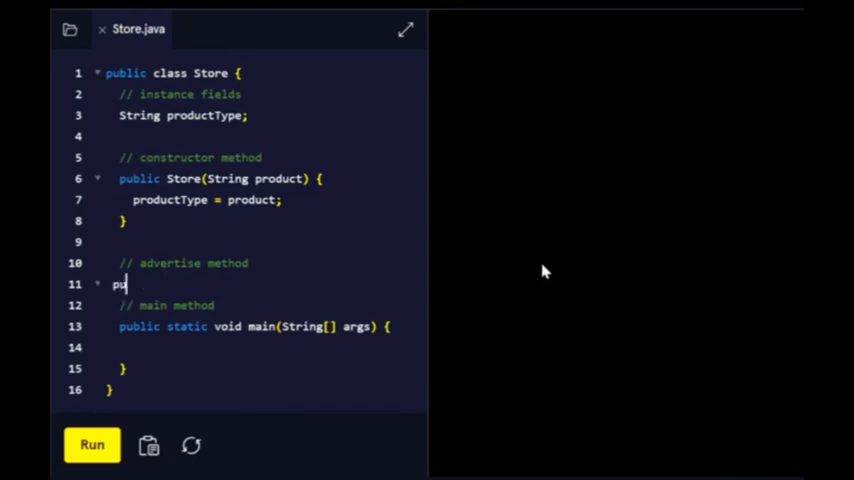
{"action": "type", "text": "blic"}
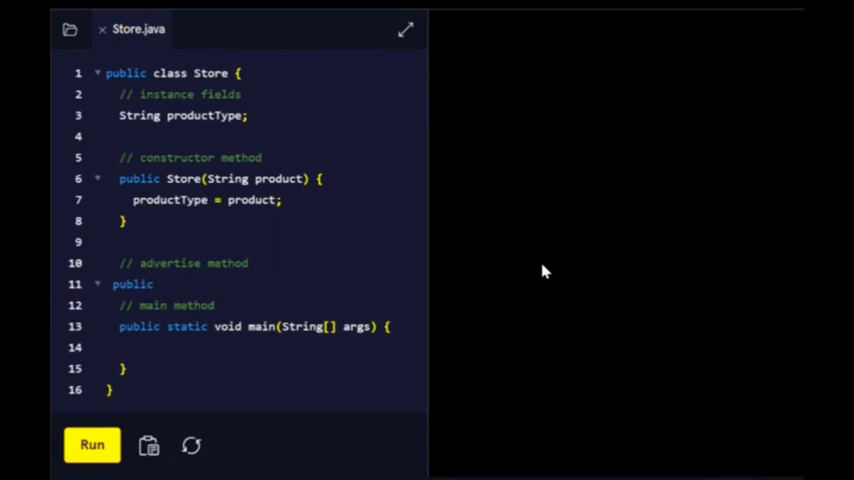
{"action": "type", "text": "s1"}
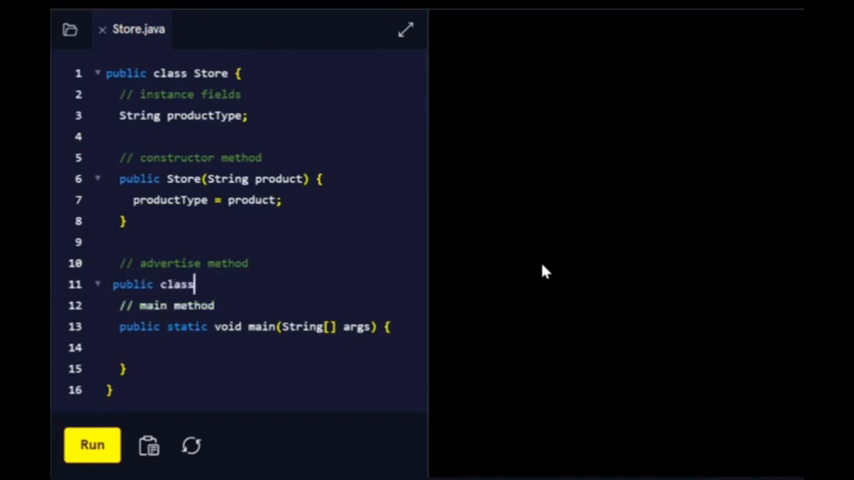
{"action": "type", "text": "adv"}
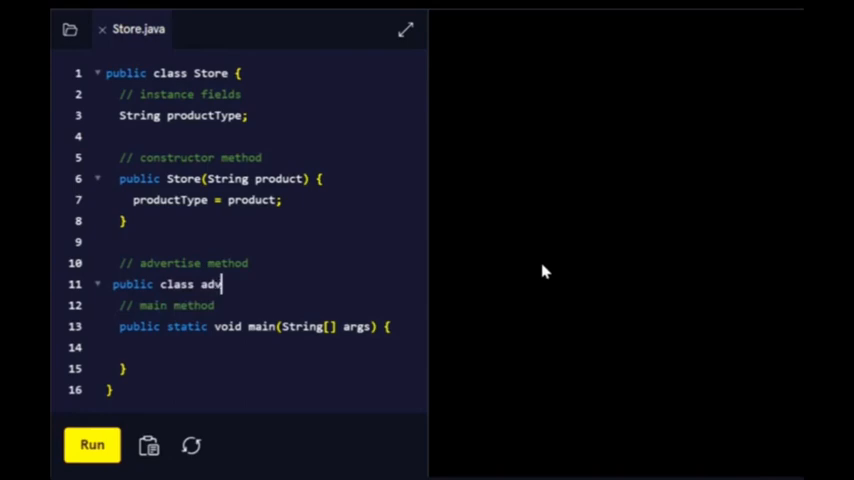
{"action": "type", "text": "ert"}
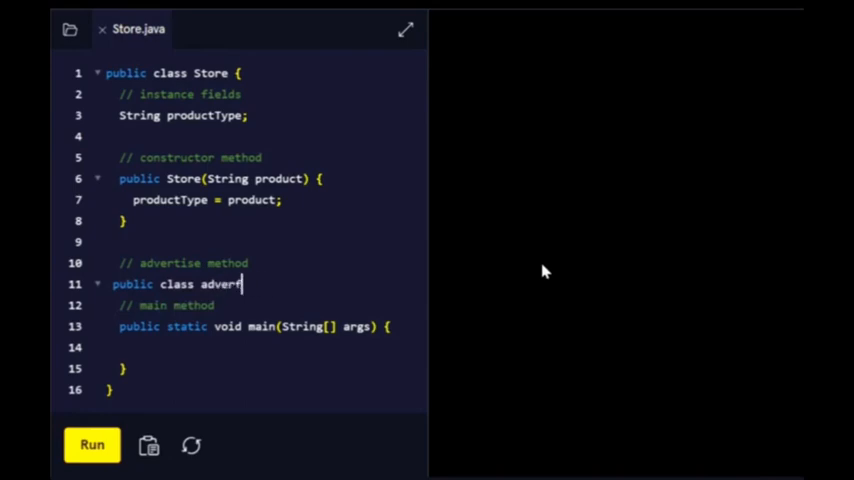
{"action": "type", "text": "ise() {"}
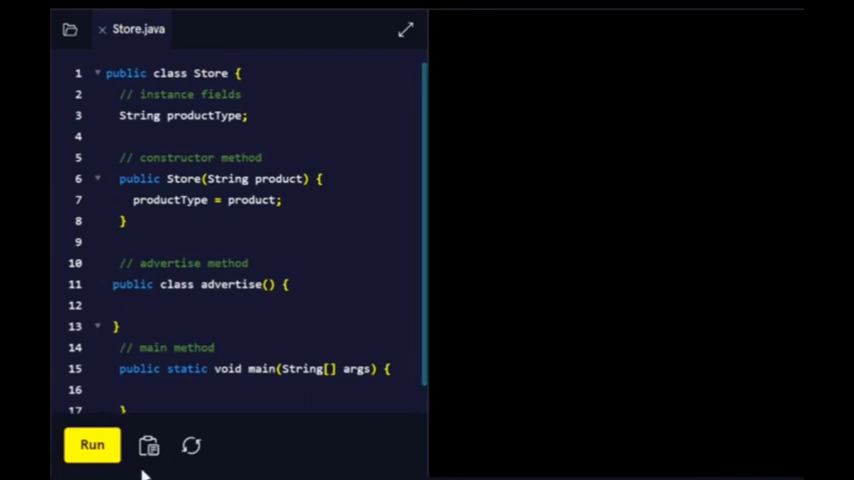
{"action": "left_click", "coordinate": [92, 444]}
{"action": "type", "text": "void"}
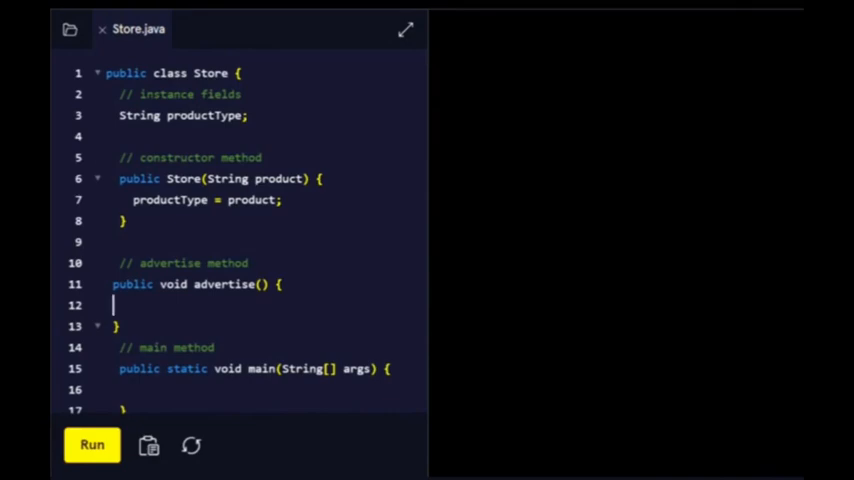
Step: Add System.out.println("Come spend some money!"); as the first line of advertise()
{"action": "type", "text": "System.out."}
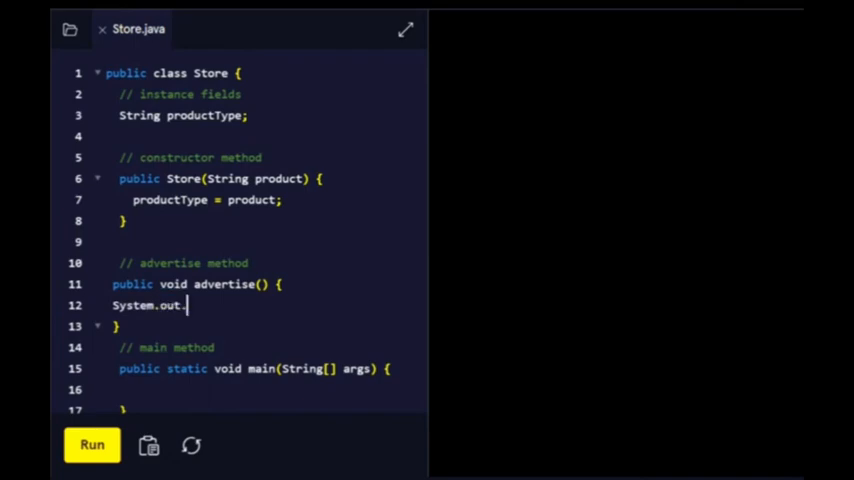
{"action": "type", "text": "println(\""}
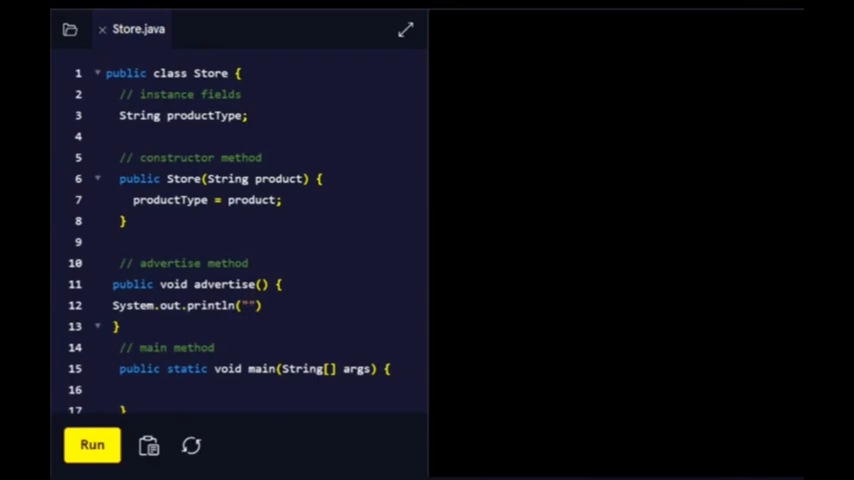
{"action": "type", "text": "Come spend some"}
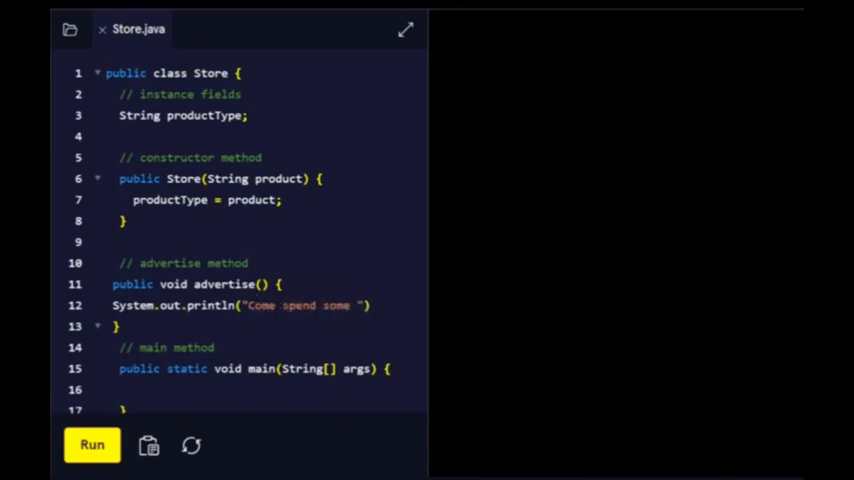
{"action": "type", "text": "money!"}
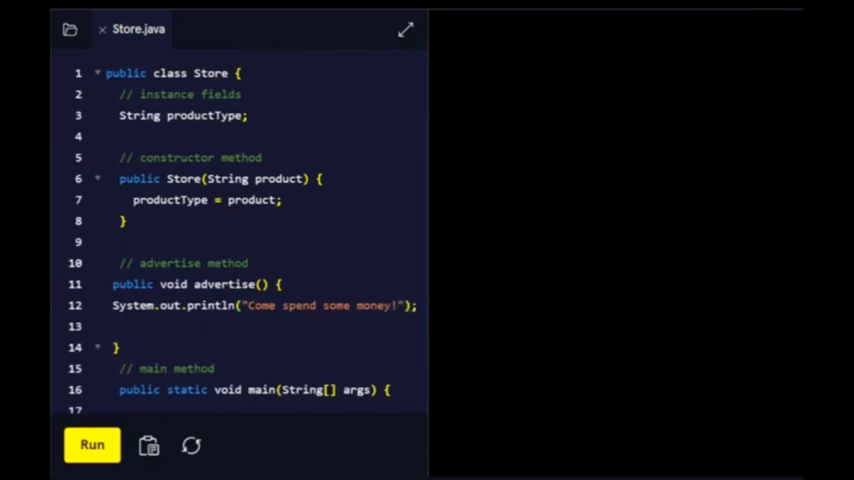
{"action": "type", "text": "Sys"}
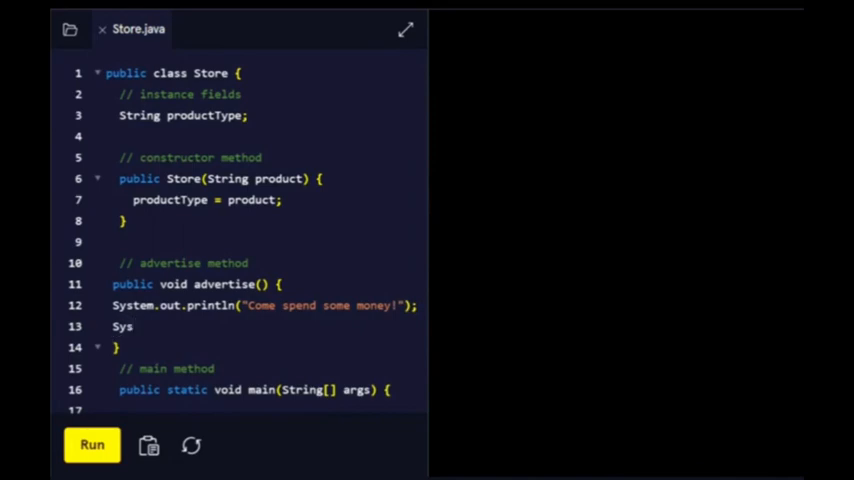
Step: Add a second System.out.println with the quoted text "Selling productType"
{"action": "type", "text": "t"}
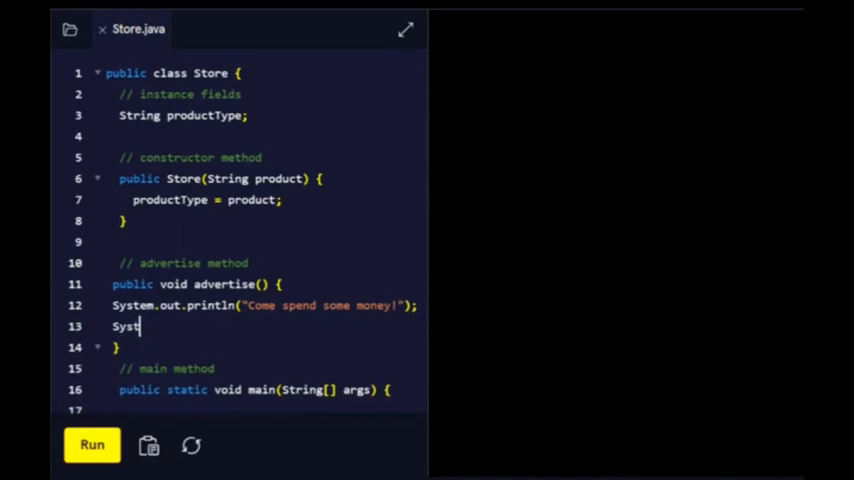
{"action": "type", "text": "em.out"}
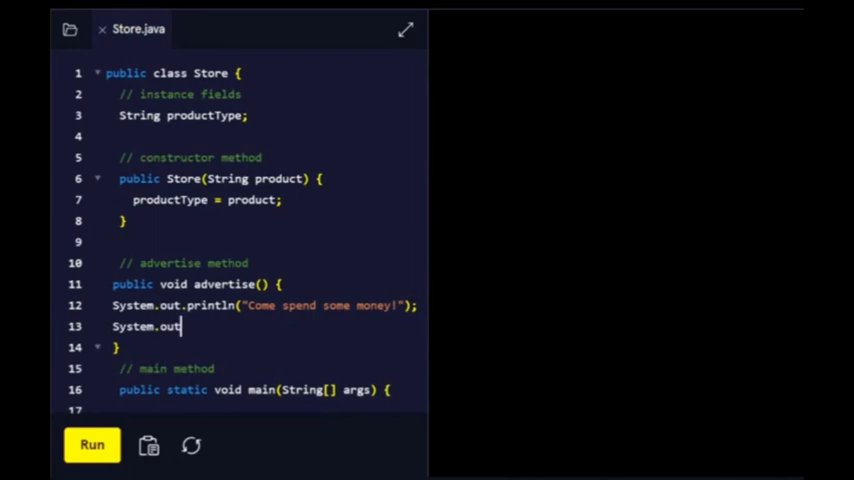
{"action": "type", "text": ".prikn"}
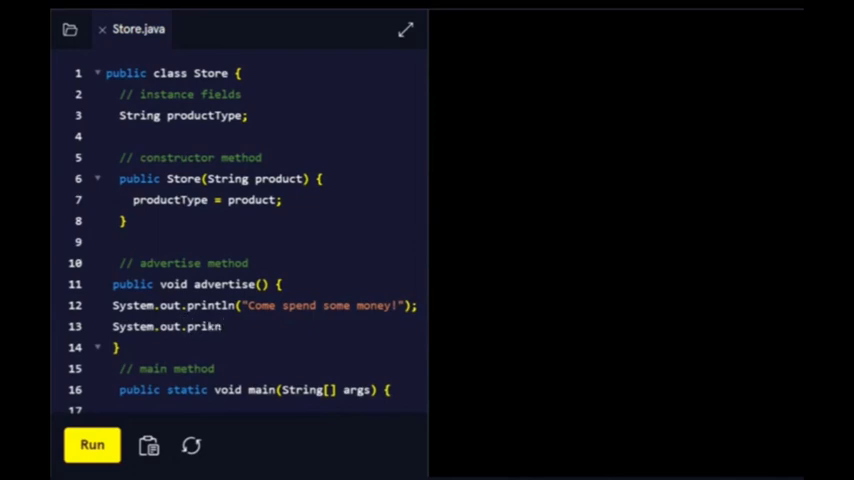
{"action": "type", "text": "l"}
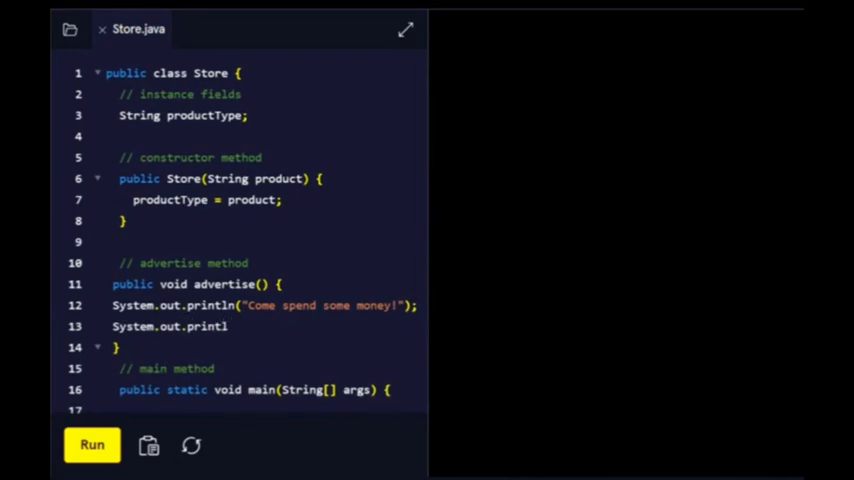
{"action": "type", "text": "()"}
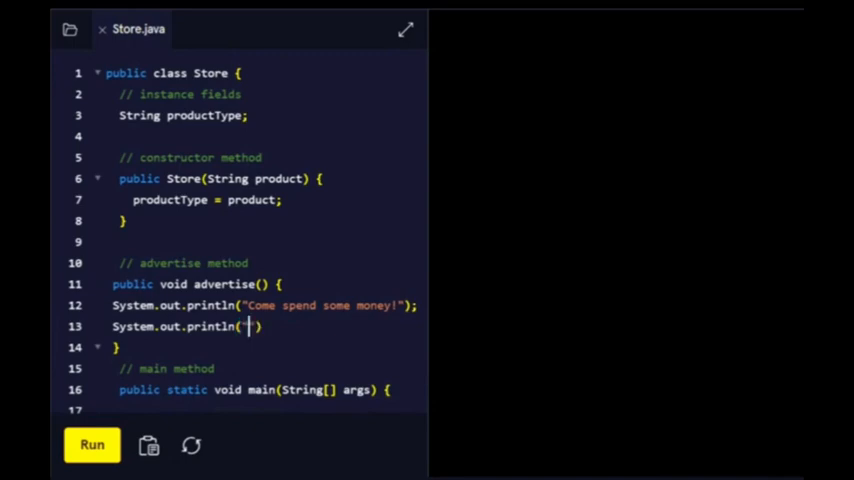
{"action": "type", "text": "\""}
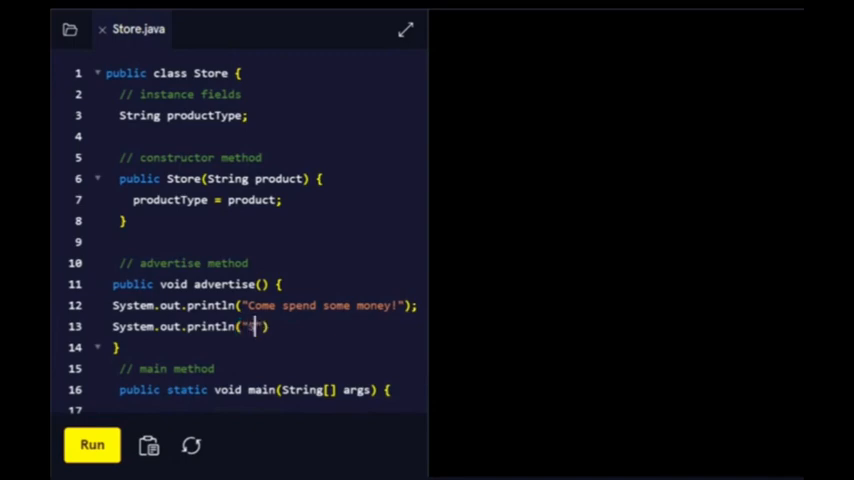
{"action": "type", "text": "Selling p"}
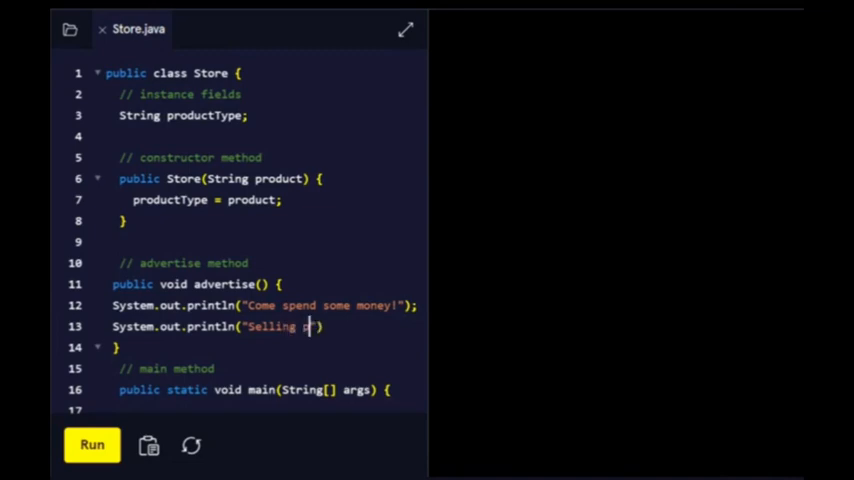
{"action": "type", "text": "r"}
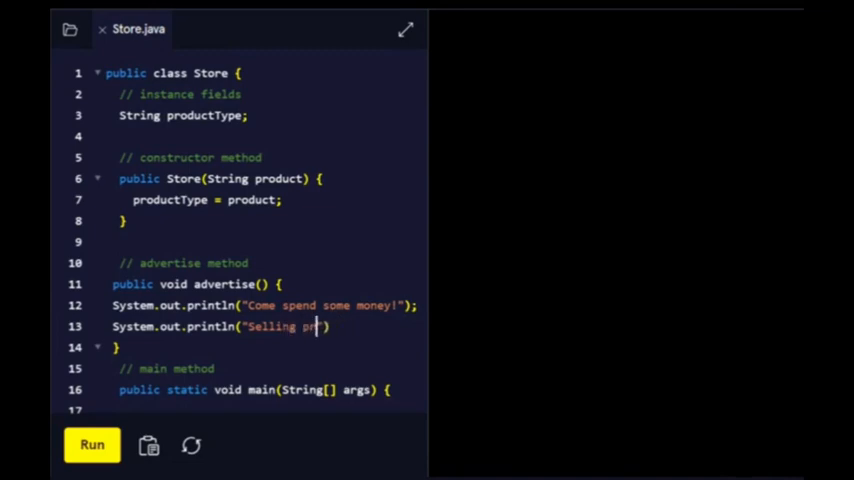
{"action": "type", "text": "uctType"}
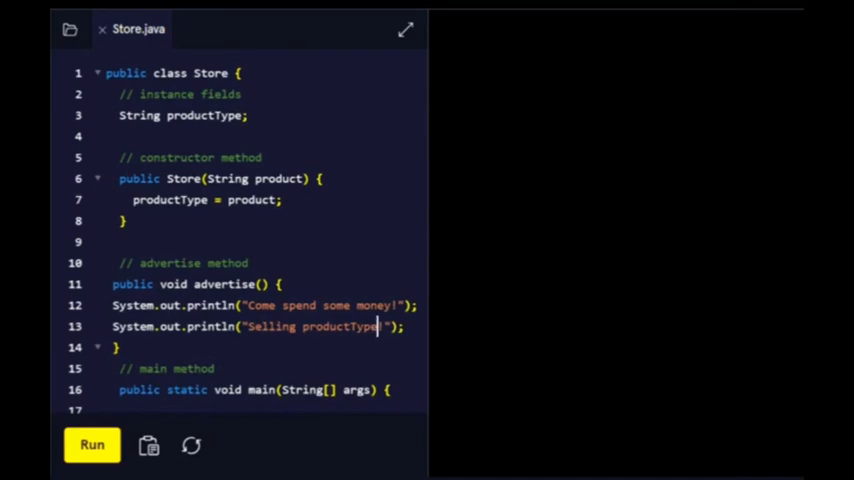
Step: Change the second print to "Selling " + productType so it joins the field value
{"action": "key", "text": "Backspace"}
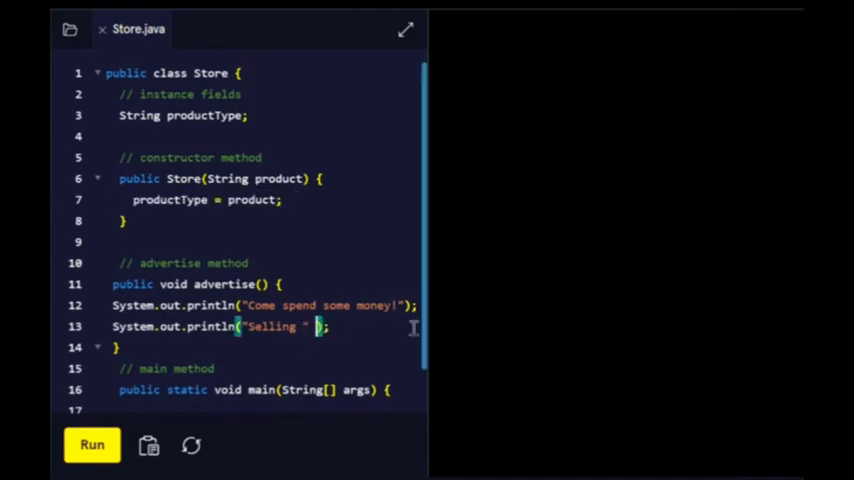
{"action": "type", "text": "+ pr"}
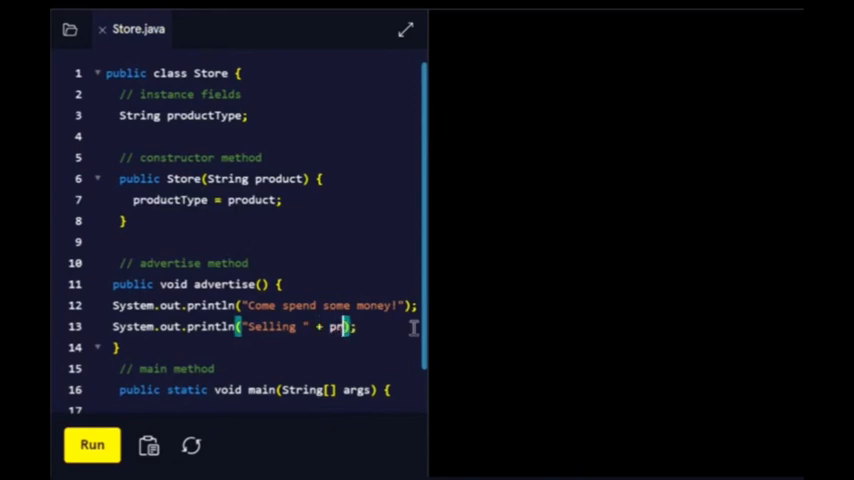
{"action": "type", "text": "oduct"}
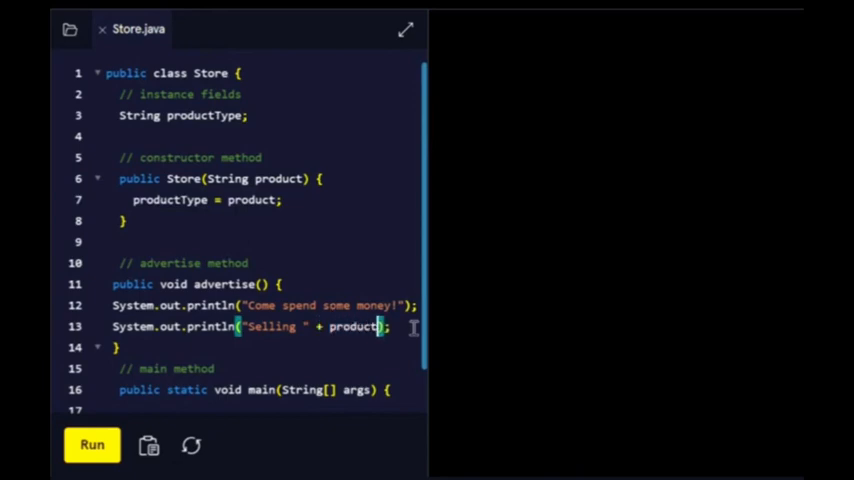
{"action": "type", "text": "Type + \""}
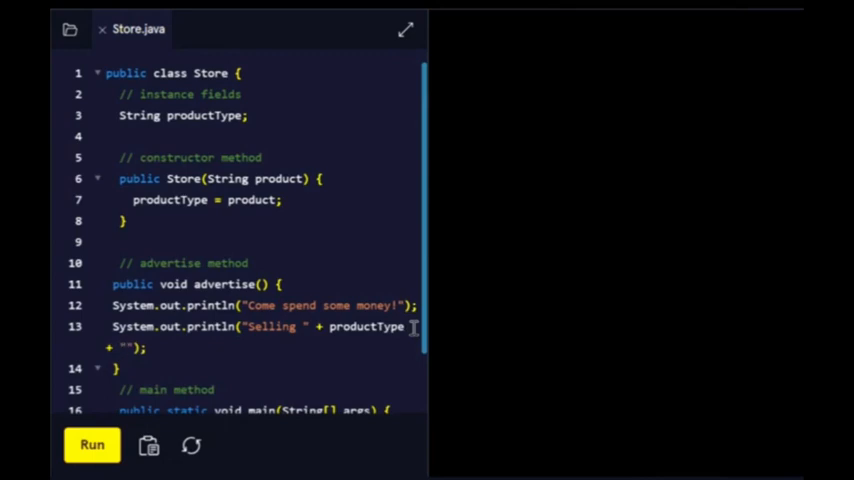
{"action": "type", "text": "1"}
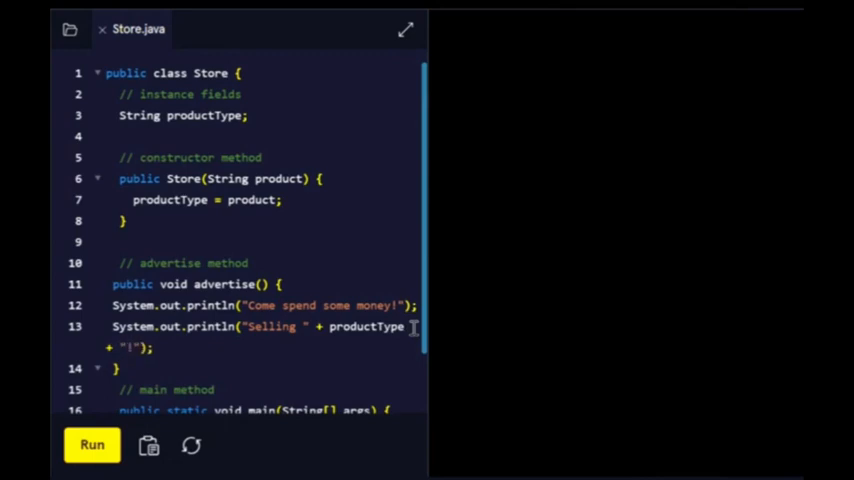
{"action": "mouse_move", "coordinate": [500, 280]}
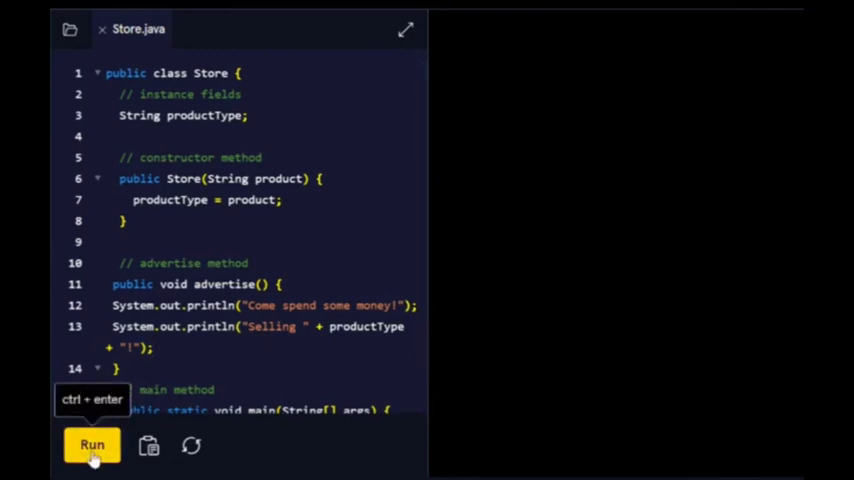
Step: Run Store.java and scroll down to the empty main method
{"action": "left_click", "coordinate": [92, 444]}
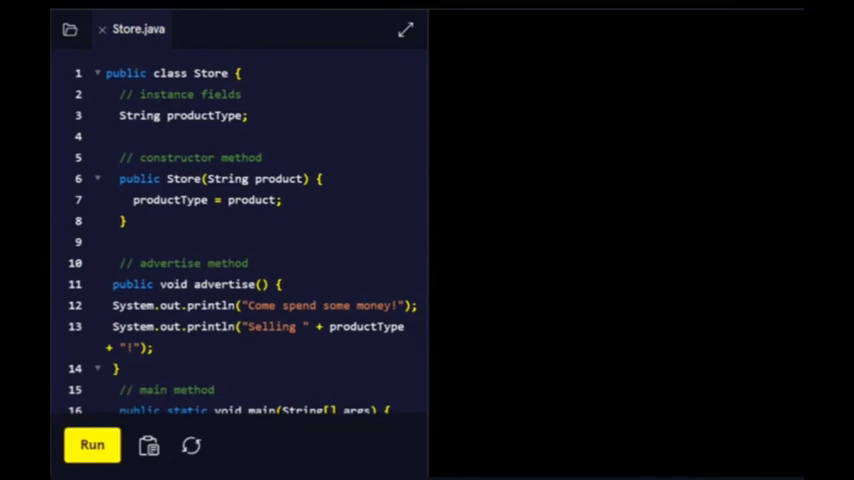
{"action": "scroll", "scroll_direction": "down", "scroll_amount": 3}
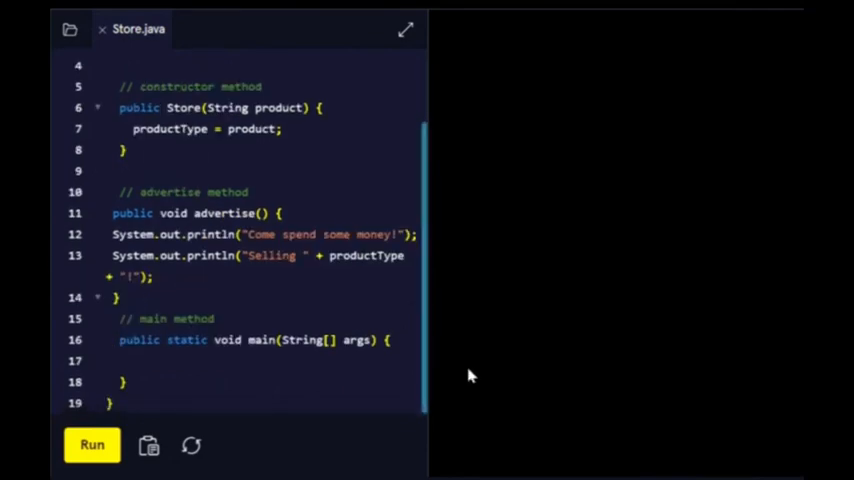